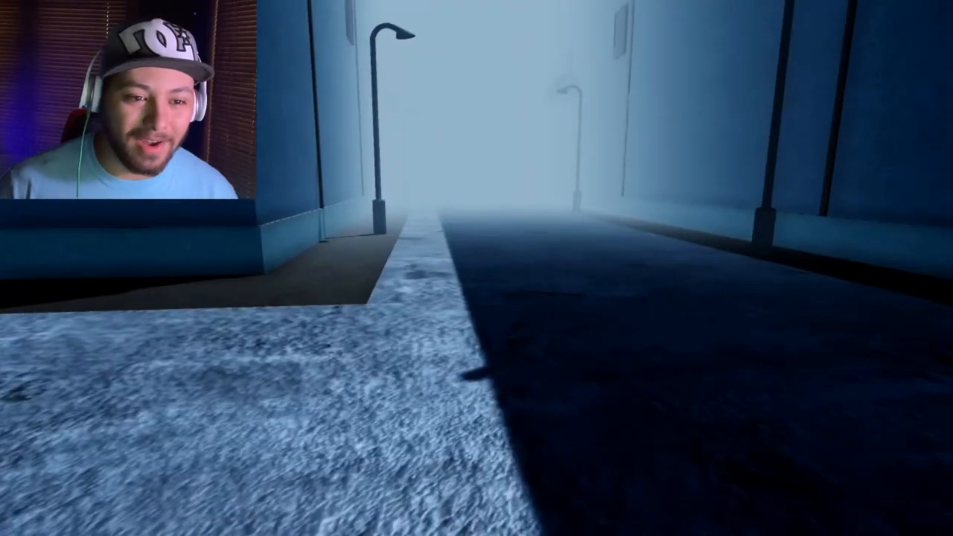
mouse_move(477, 268)
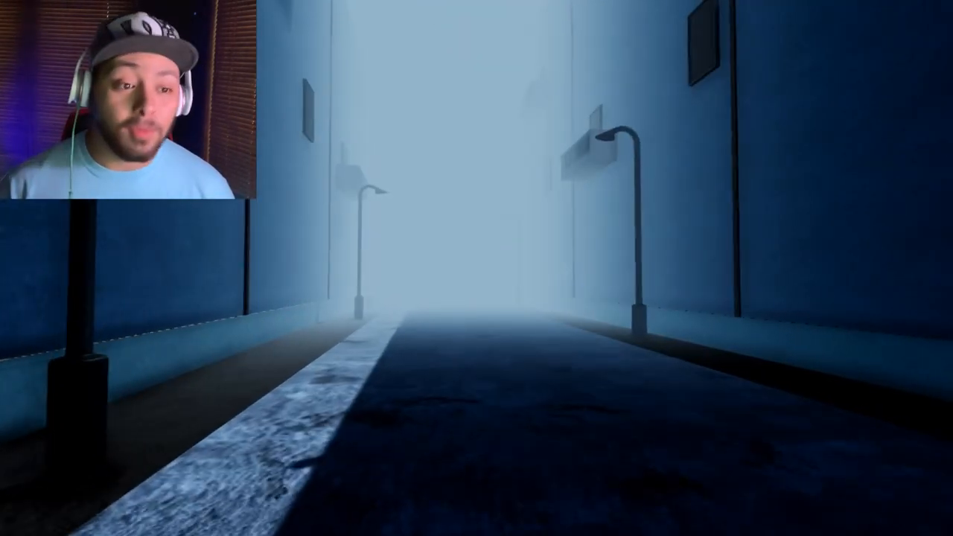
key("w")
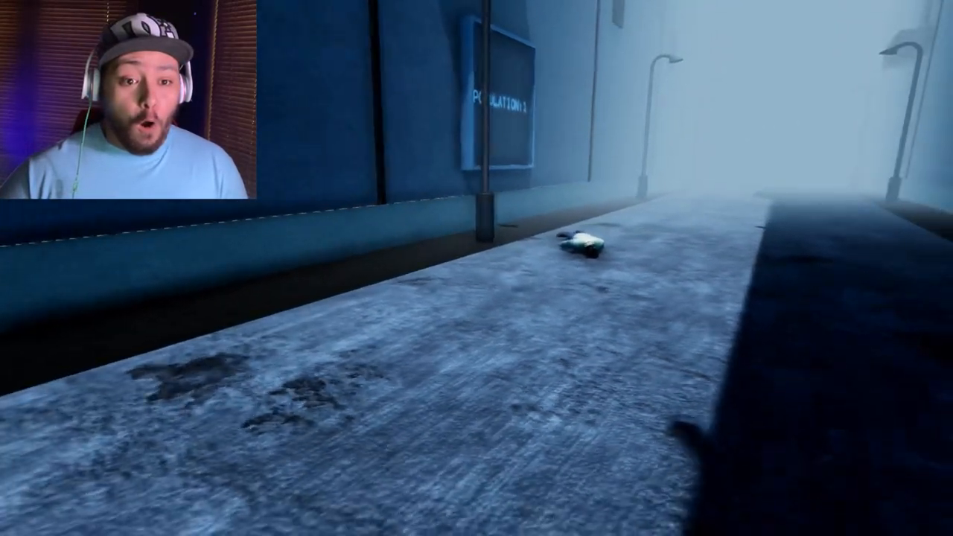
mouse_move(476, 268)
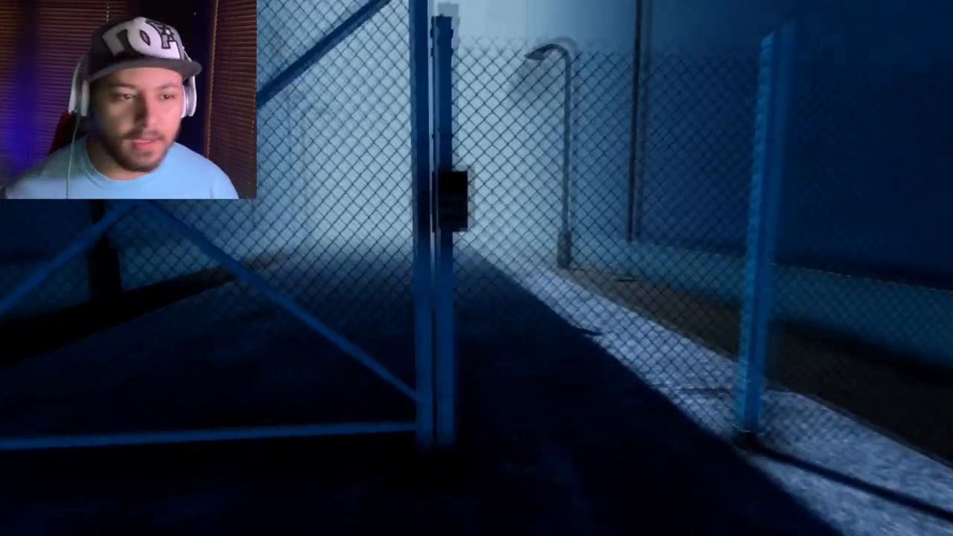
mouse_move(477, 268)
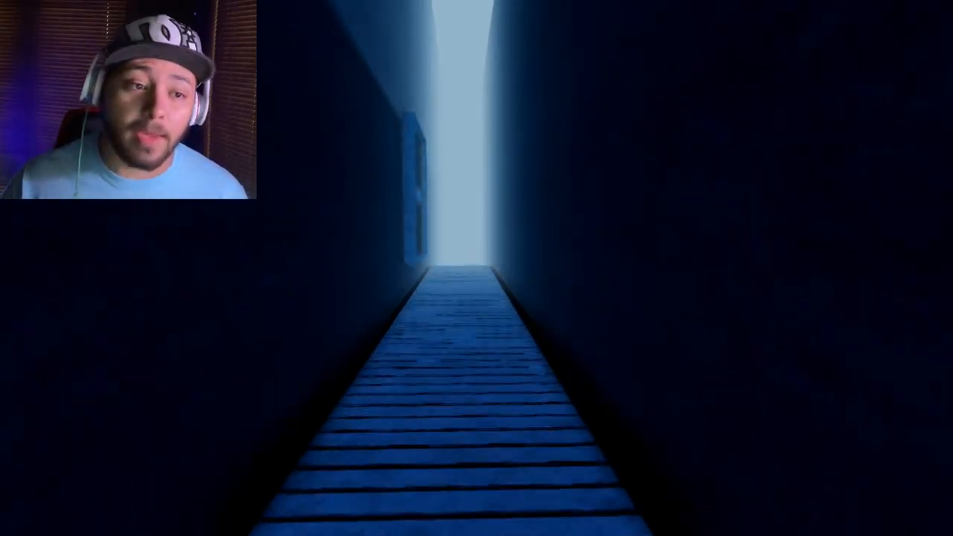
key("w")
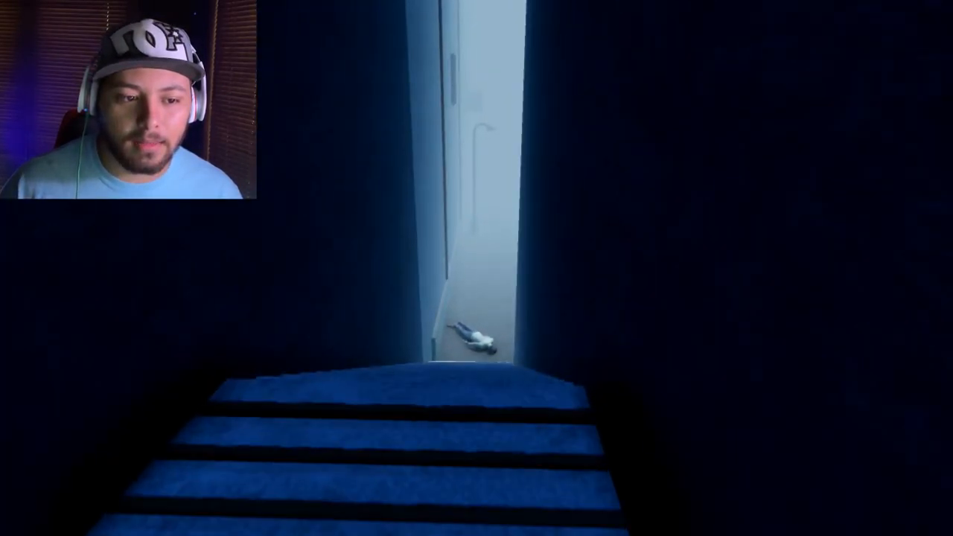
key("w")
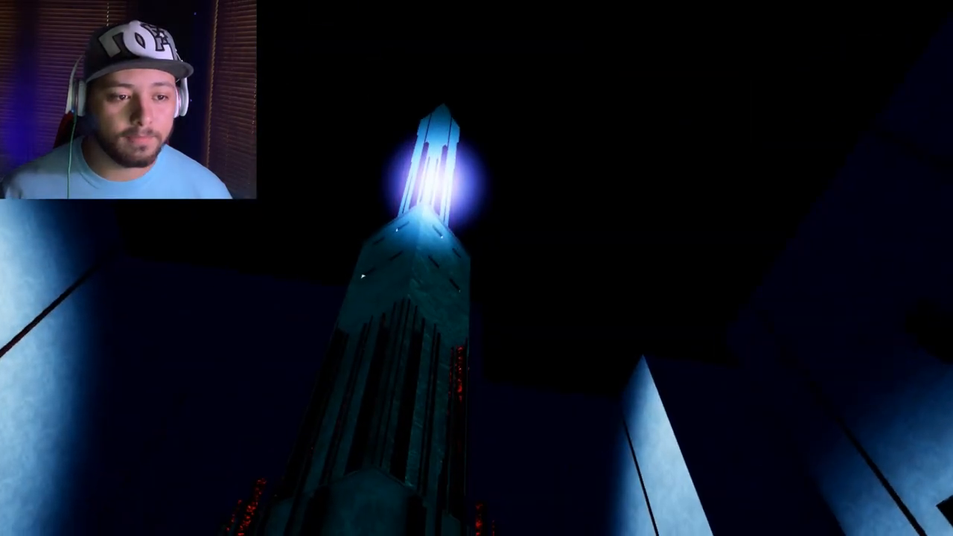
mouse_move(477, 268)
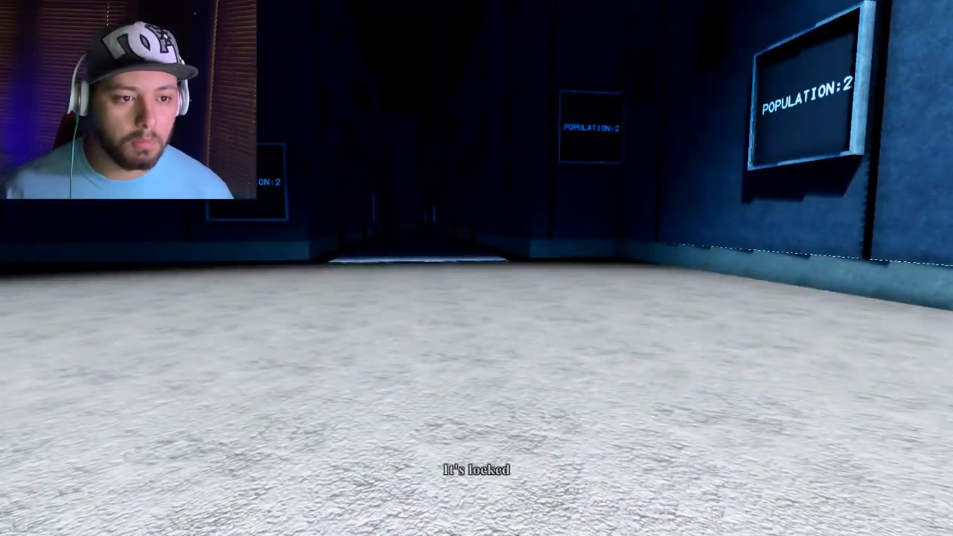
mouse_move(476, 268)
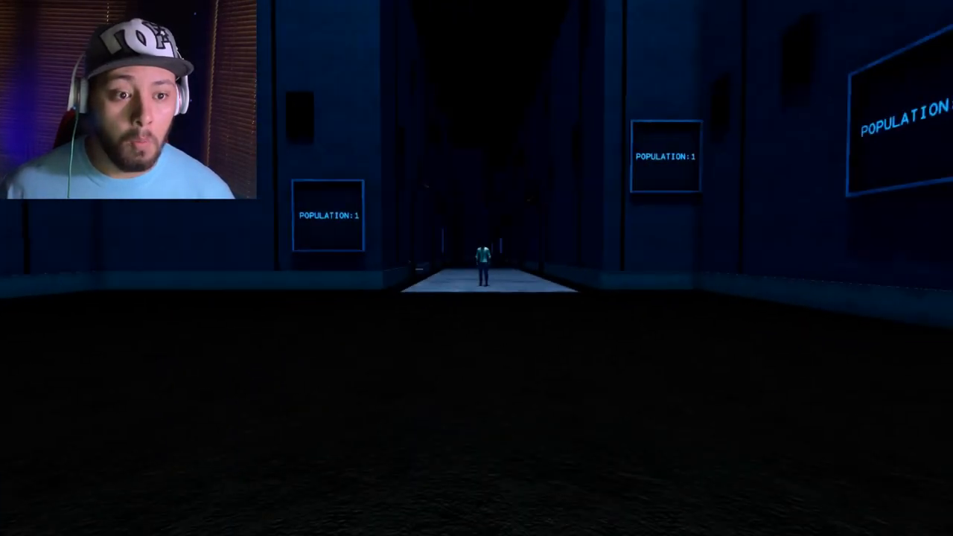
key("w")
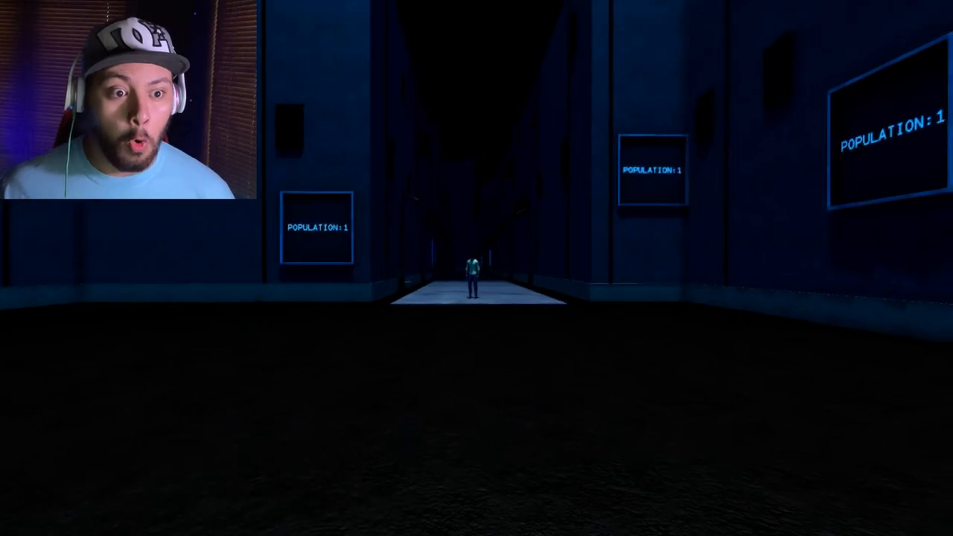